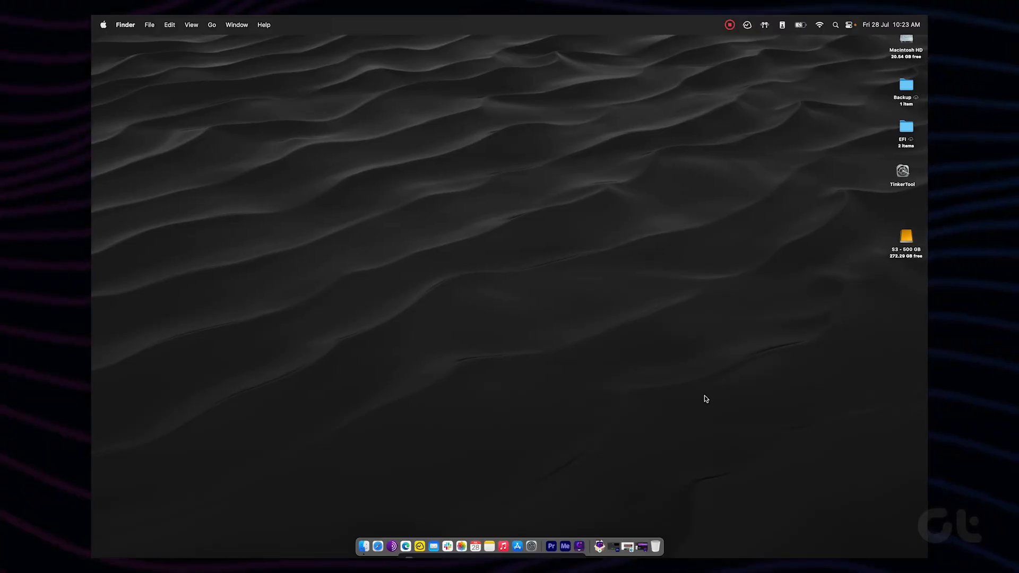
- Search Spotlight for 'keyboard' to reach the Keyboard settings pane
{"action": "key", "text": "cmd+space"}
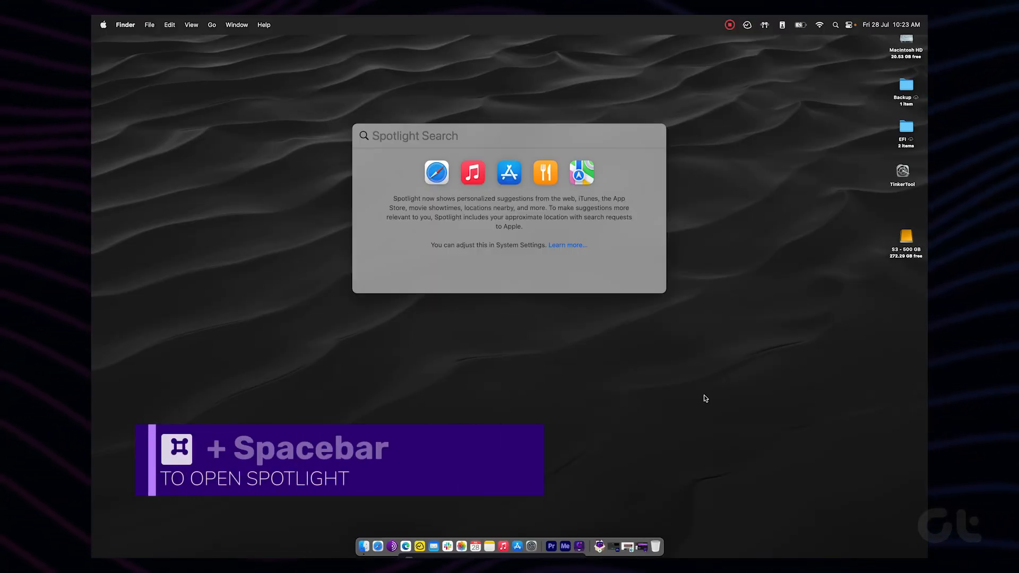
{"action": "type", "text": "keyboard"}
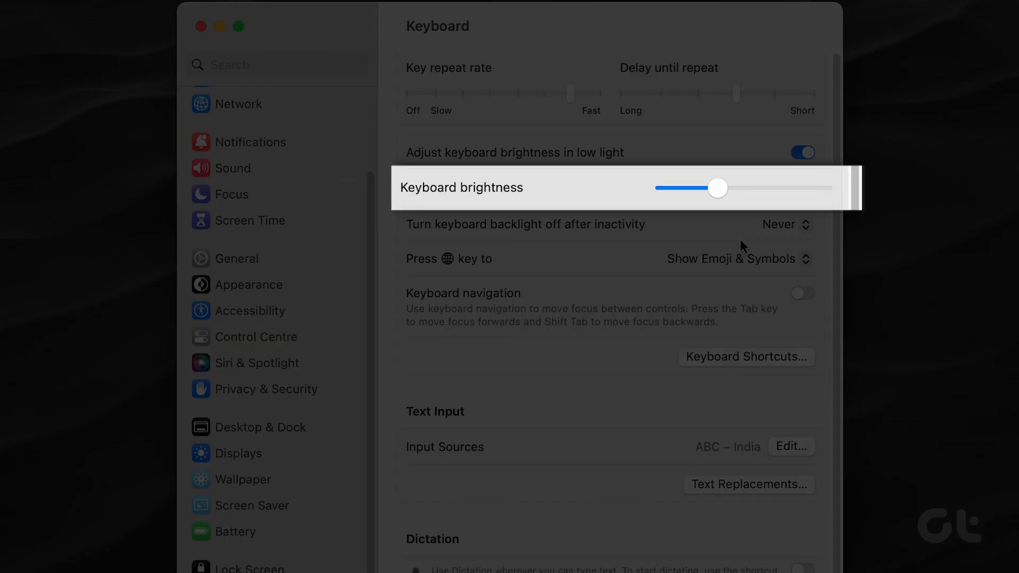
- Drag the Keyboard brightness slider all the way to maximum
{"action": "left_click_drag", "start_coordinate": [717, 187], "coordinate": [744, 189]}
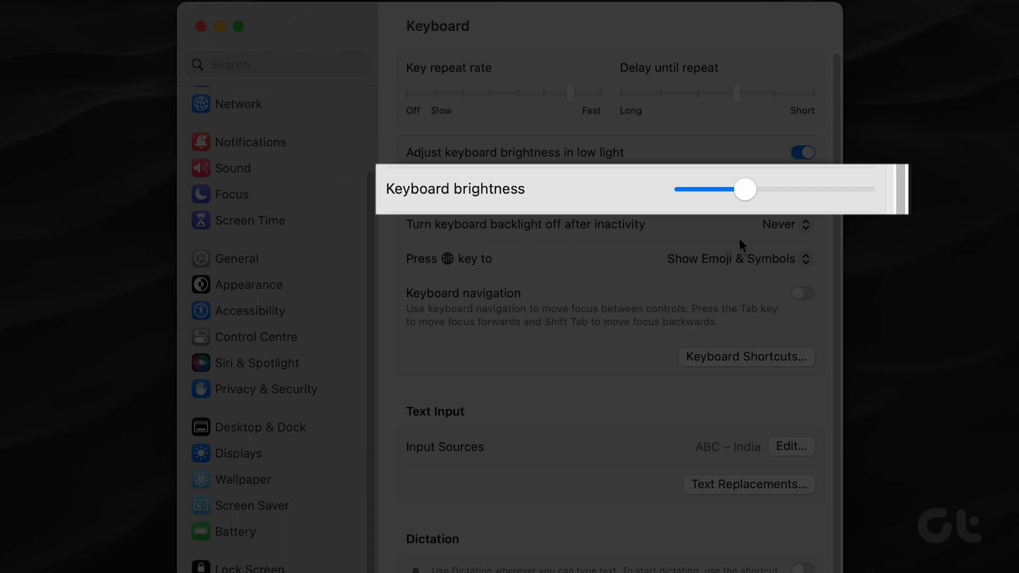
{"action": "left_click_drag", "start_coordinate": [744, 189], "coordinate": [793, 189]}
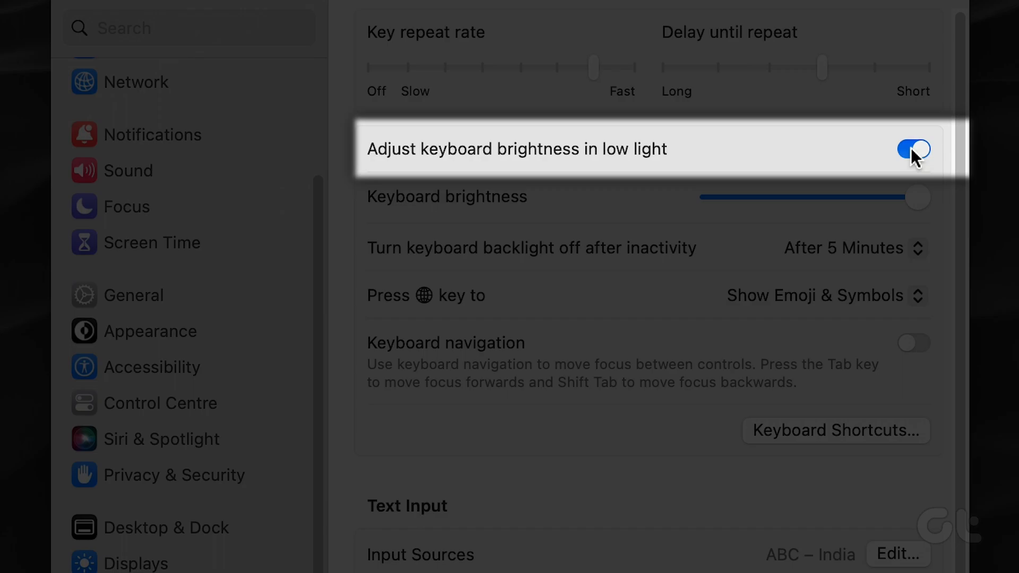
- Switch off 'Adjust keyboard brightness in low light'
{"action": "left_click", "coordinate": [876, 196]}
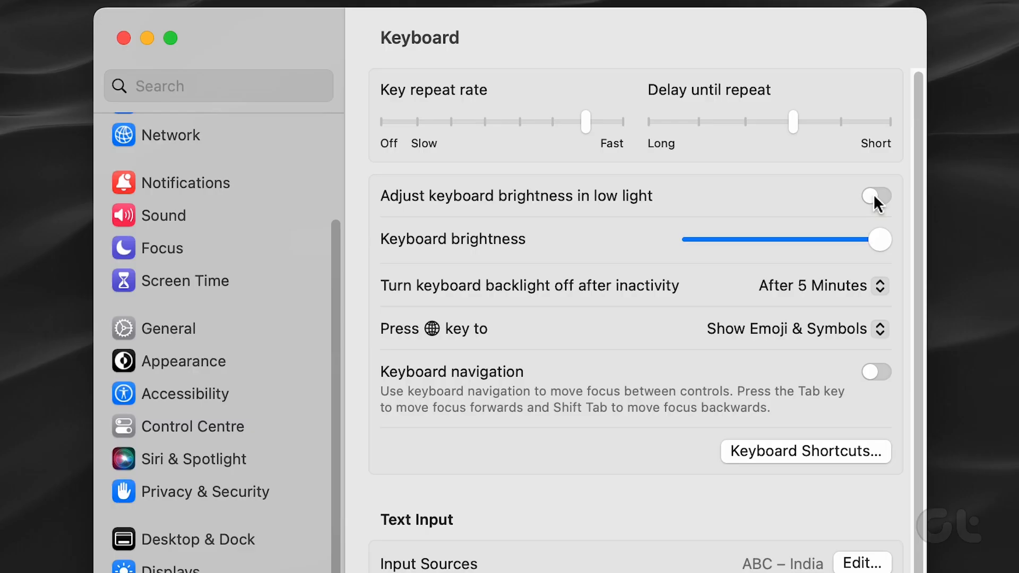